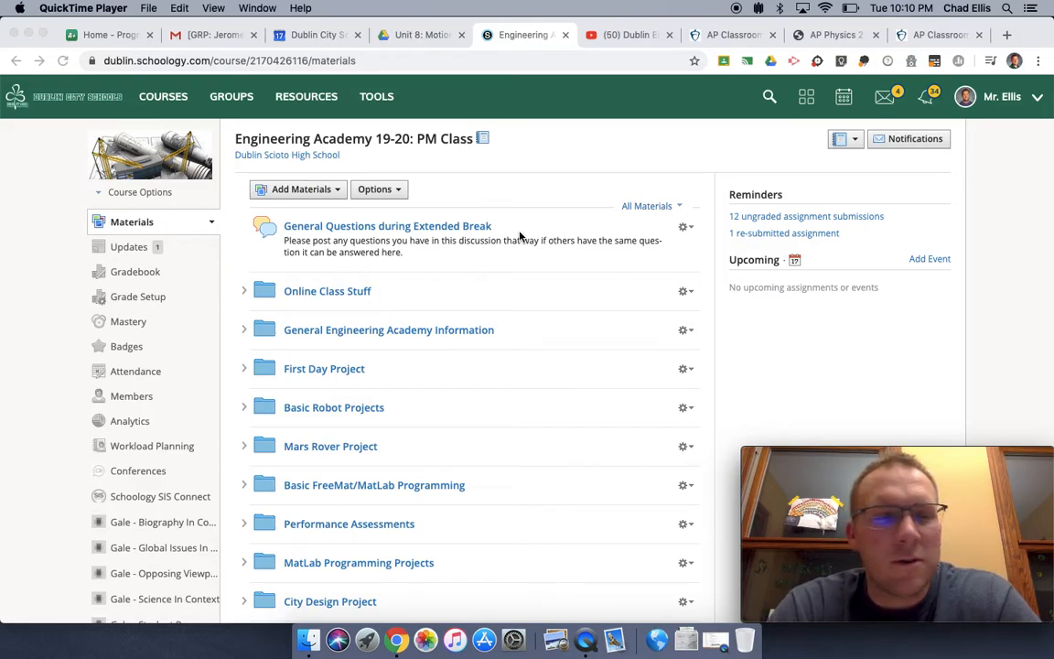
mouse_move(88, 259)
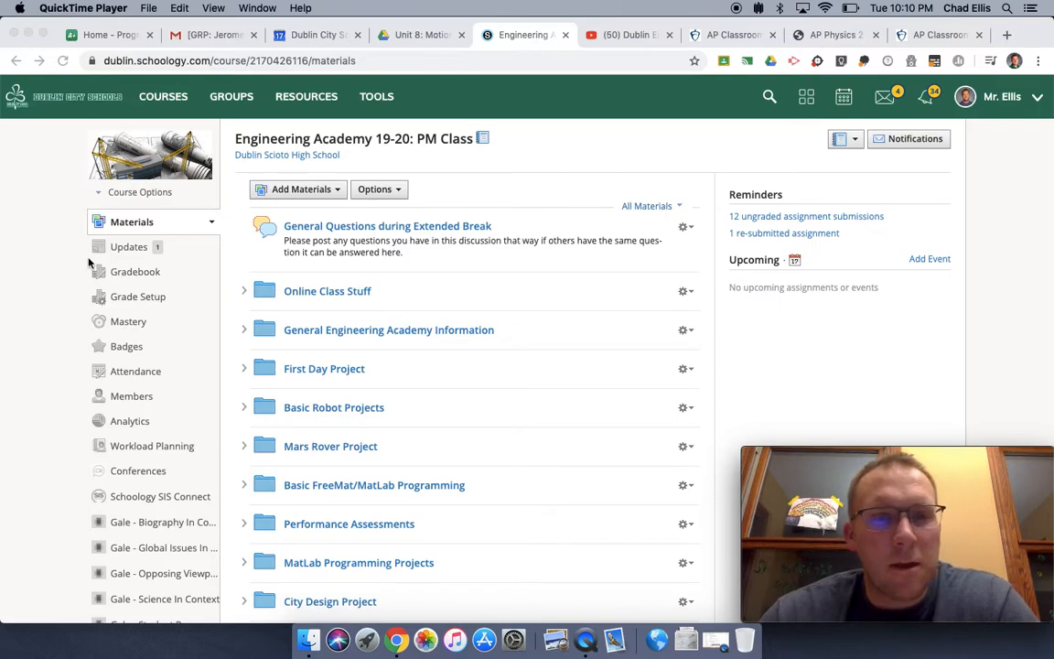
mouse_move(556, 275)
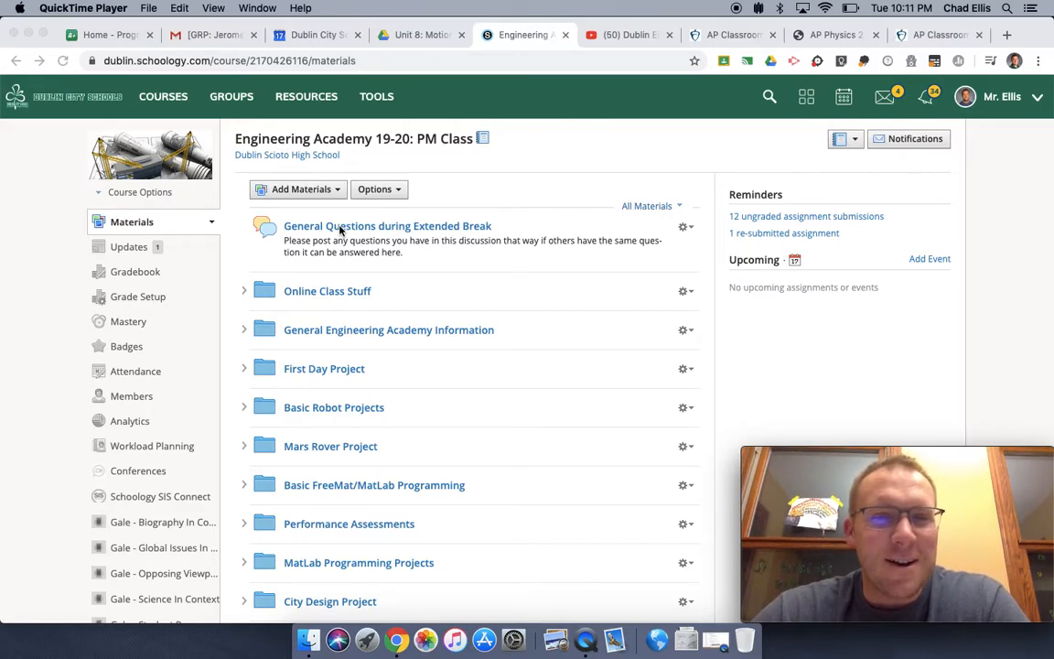
- Scroll the course Materials list and open the Online Class Stuff folder
scroll("down", 3)
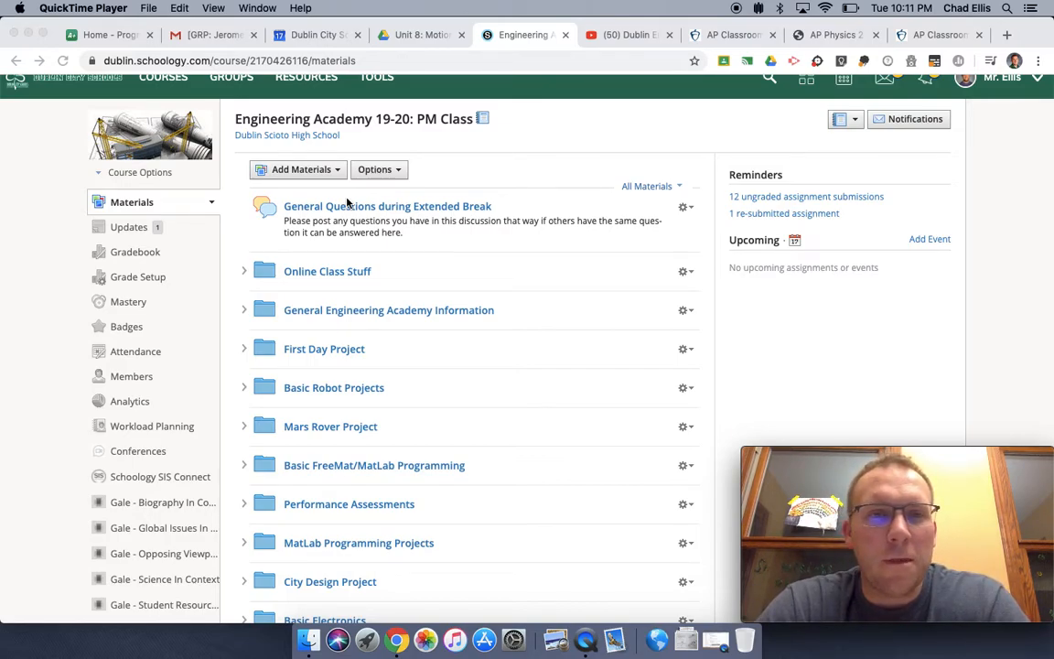
mouse_move(355, 289)
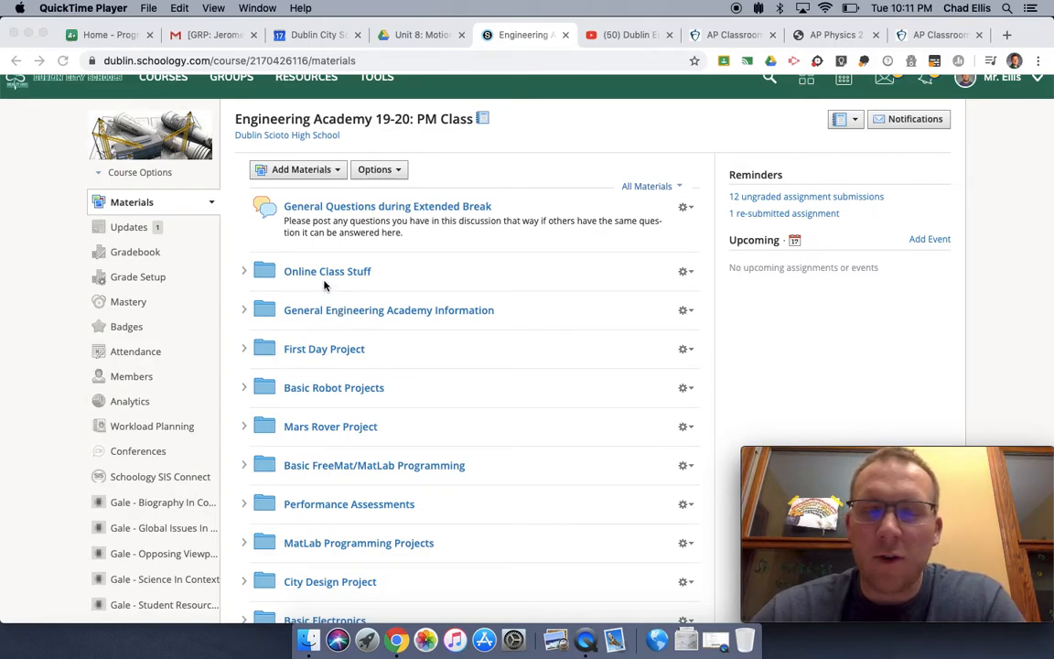
mouse_move(351, 238)
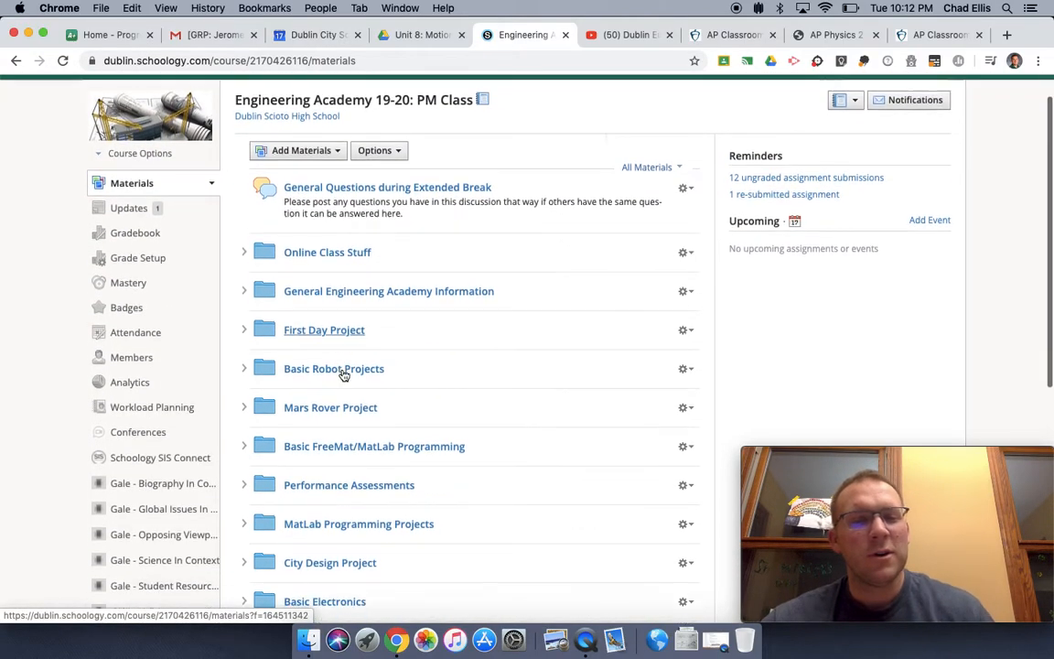
scroll("down", 3)
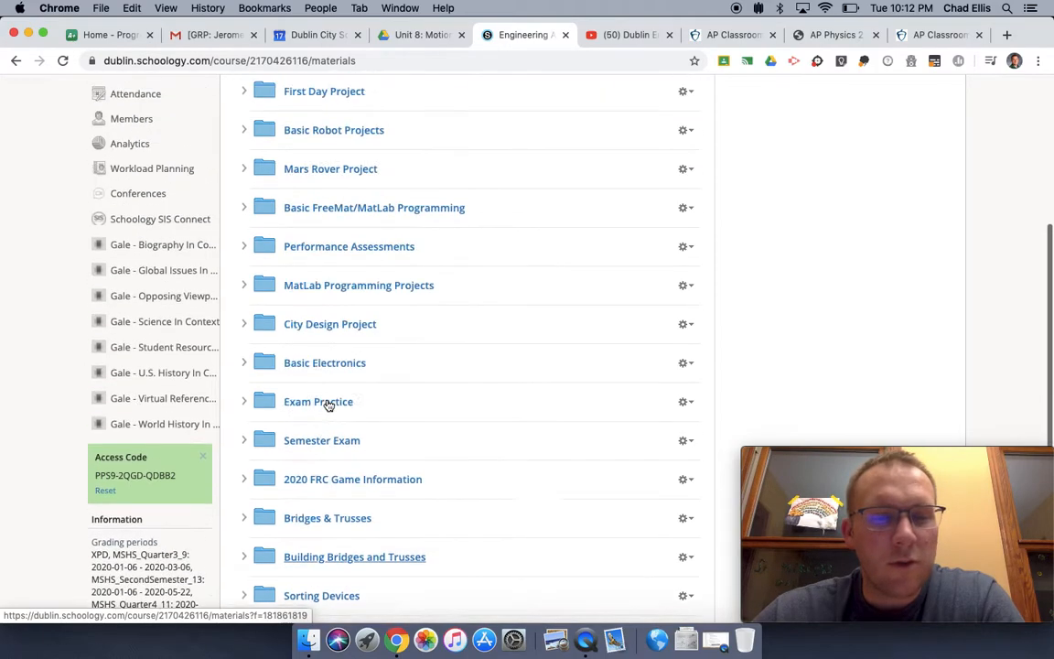
scroll("up", 3)
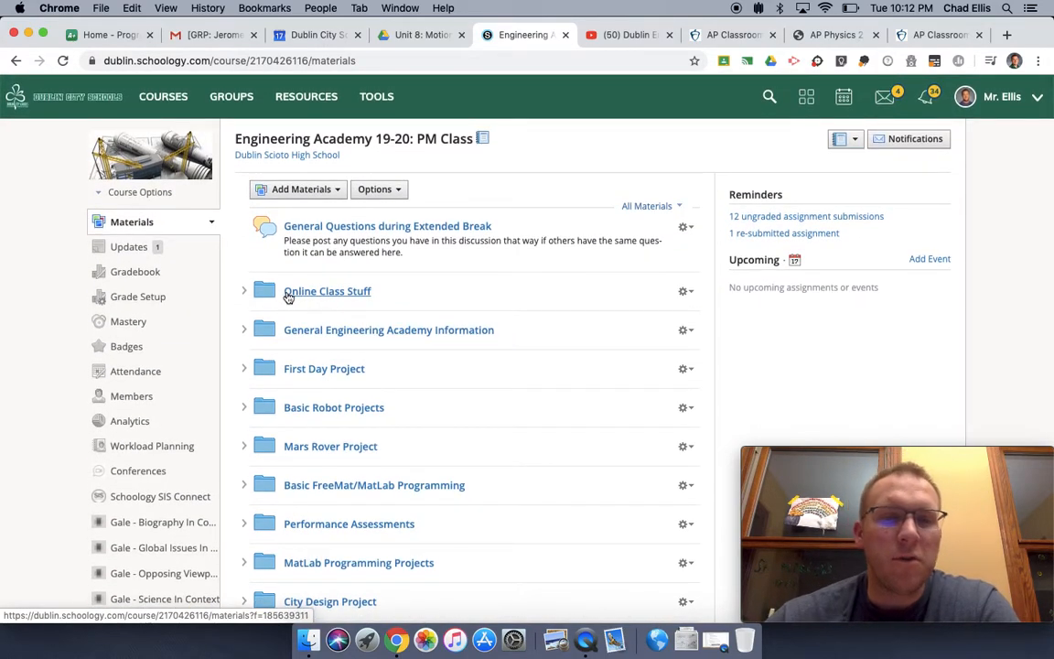
left_click(326, 291)
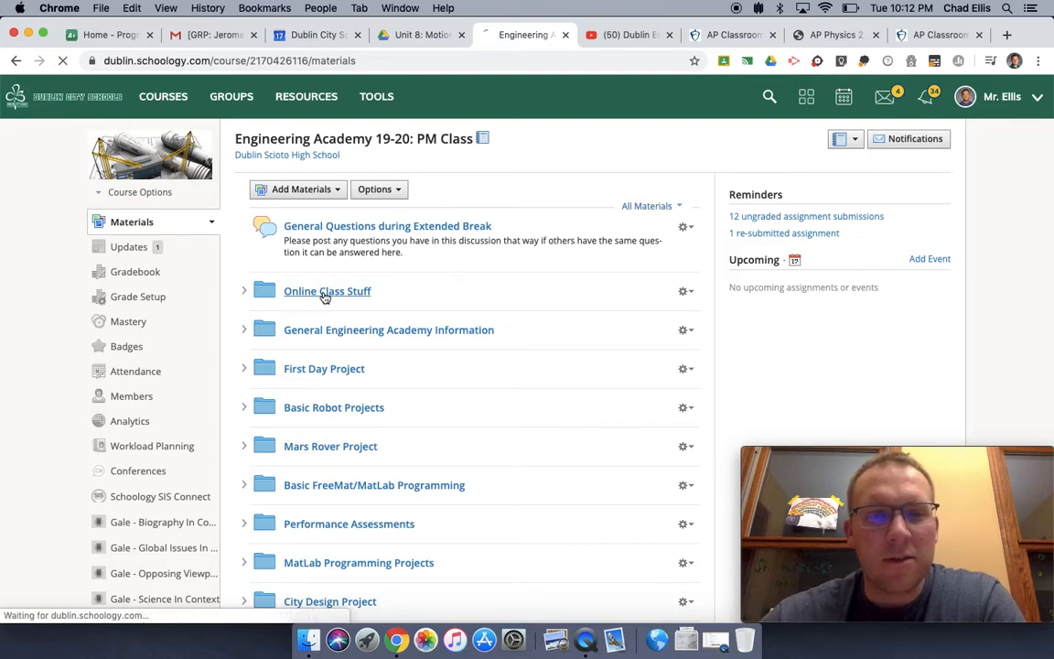
left_click(326, 291)
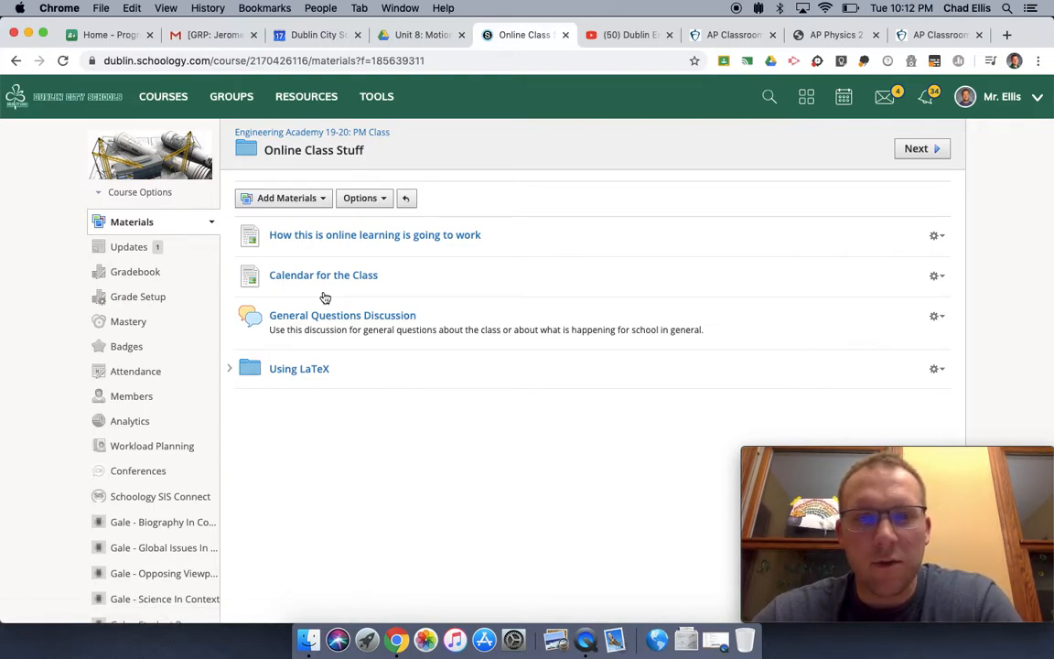
mouse_move(362, 239)
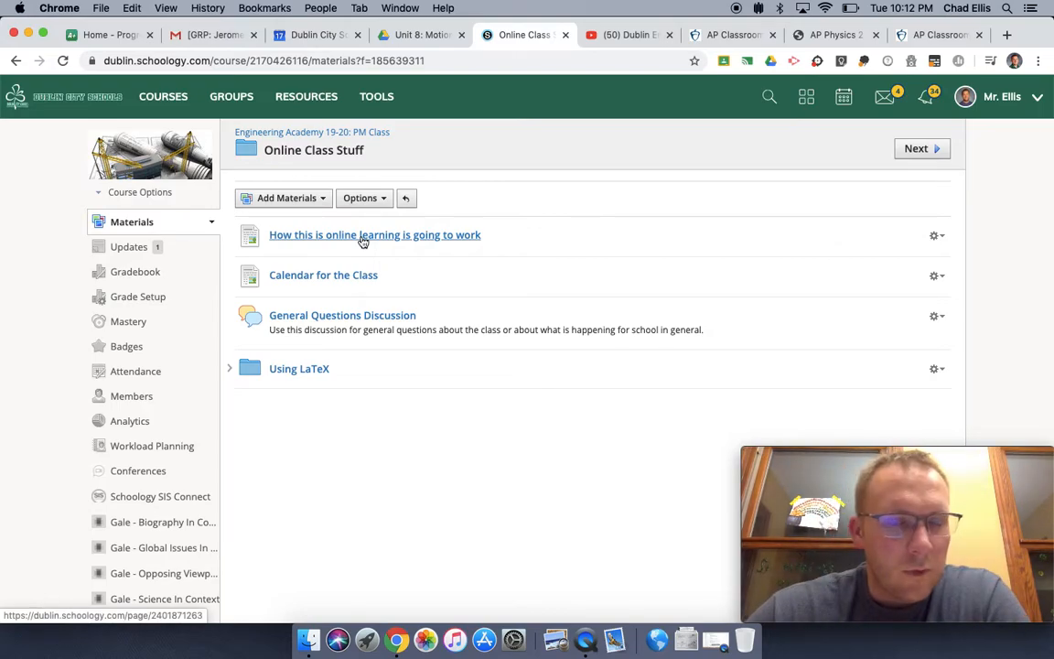
- Open the 'How this is online learning is going to work' page and read through its sections
left_click(375, 234)
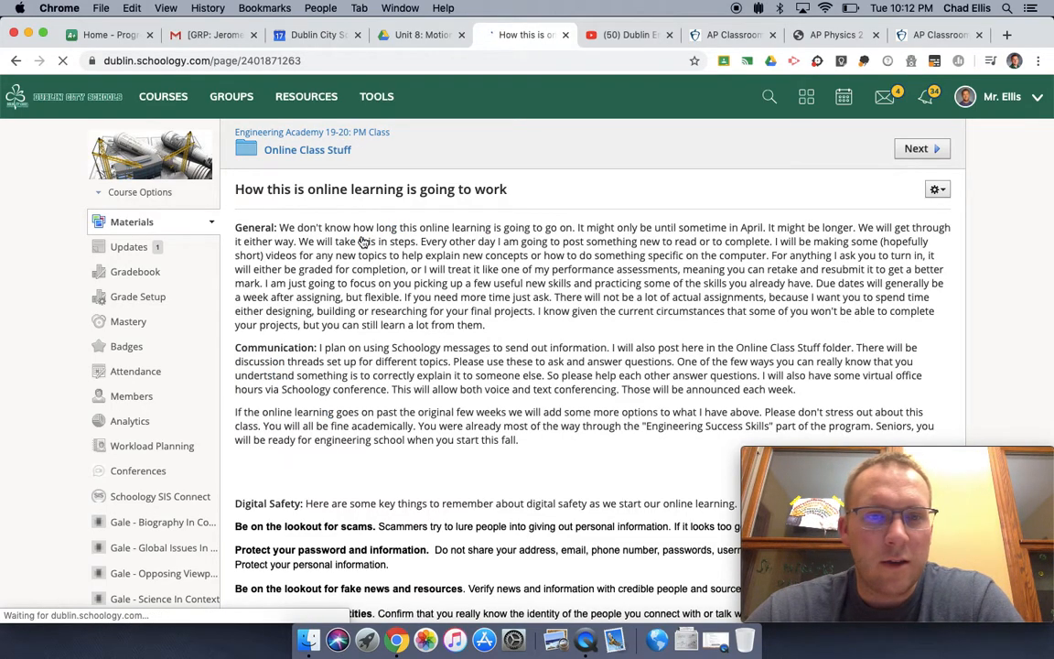
scroll("down", 3)
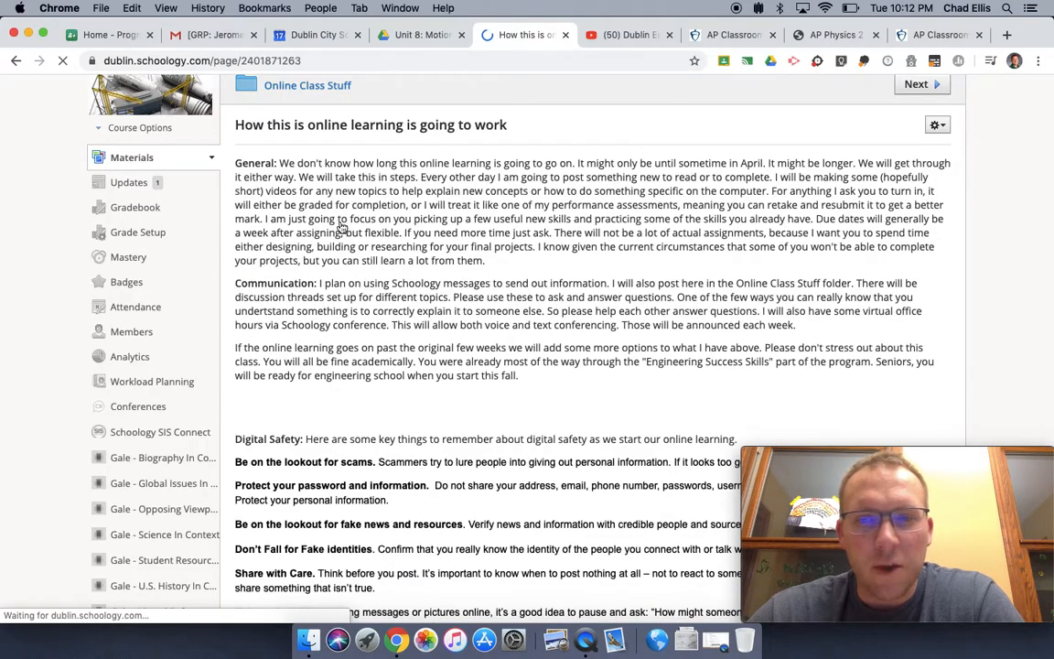
scroll("down", 3)
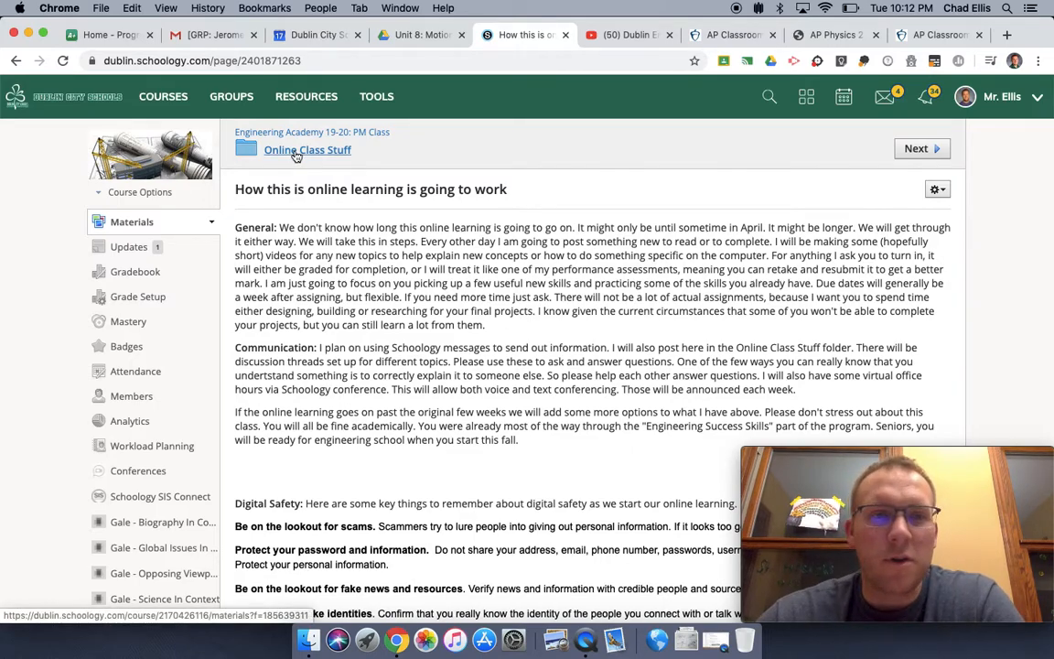
- Return to the Online Class Stuff folder via its breadcrumb link
left_click(307, 150)
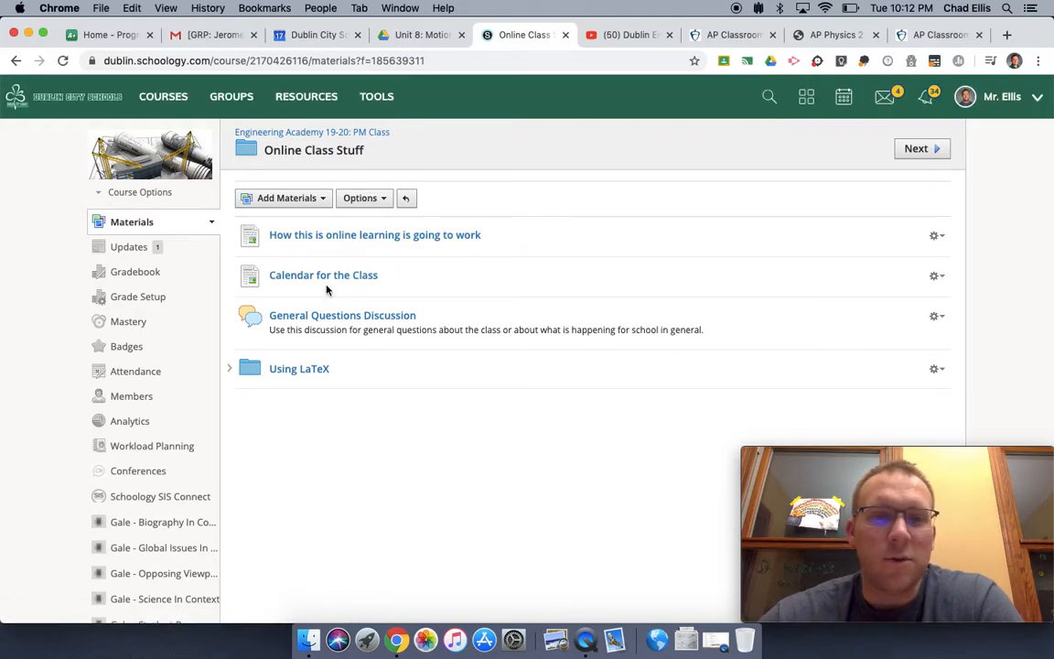
mouse_move(325, 282)
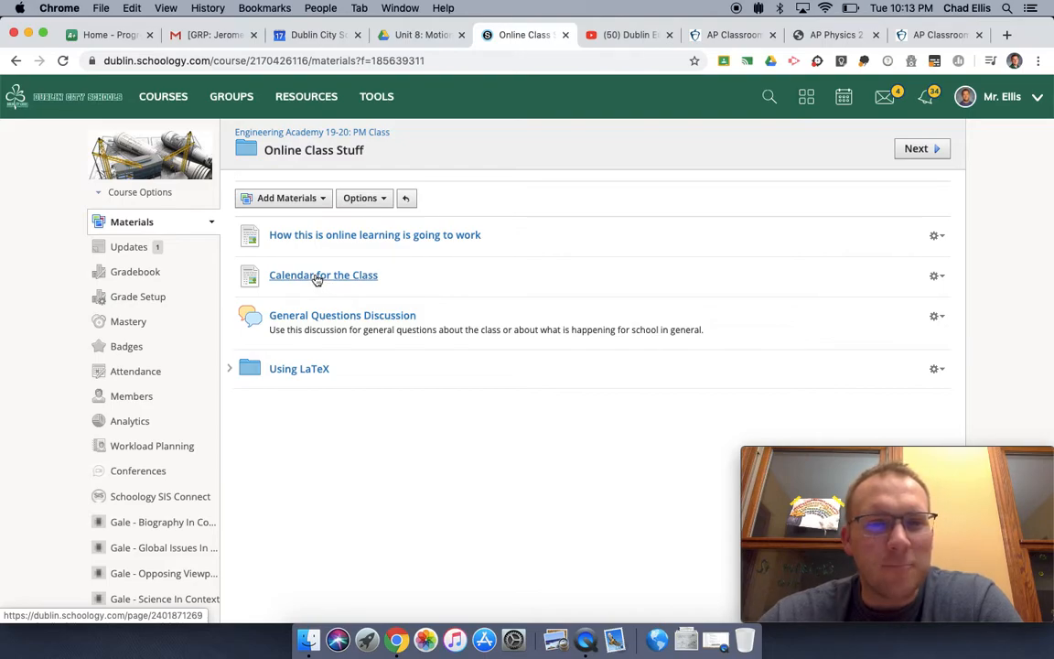
mouse_move(346, 256)
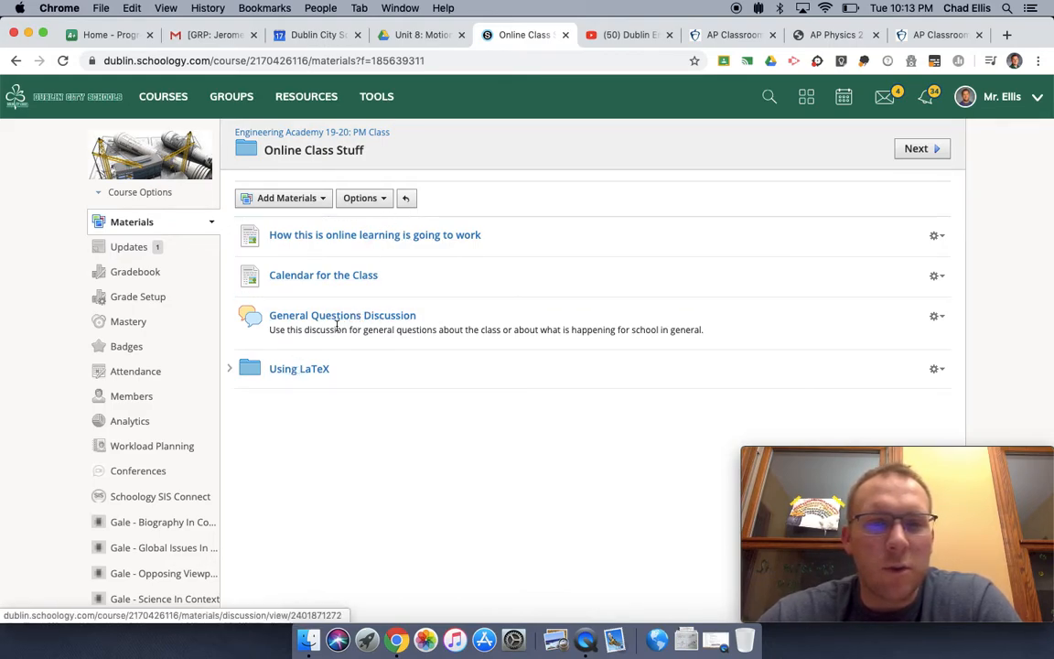
mouse_move(294, 369)
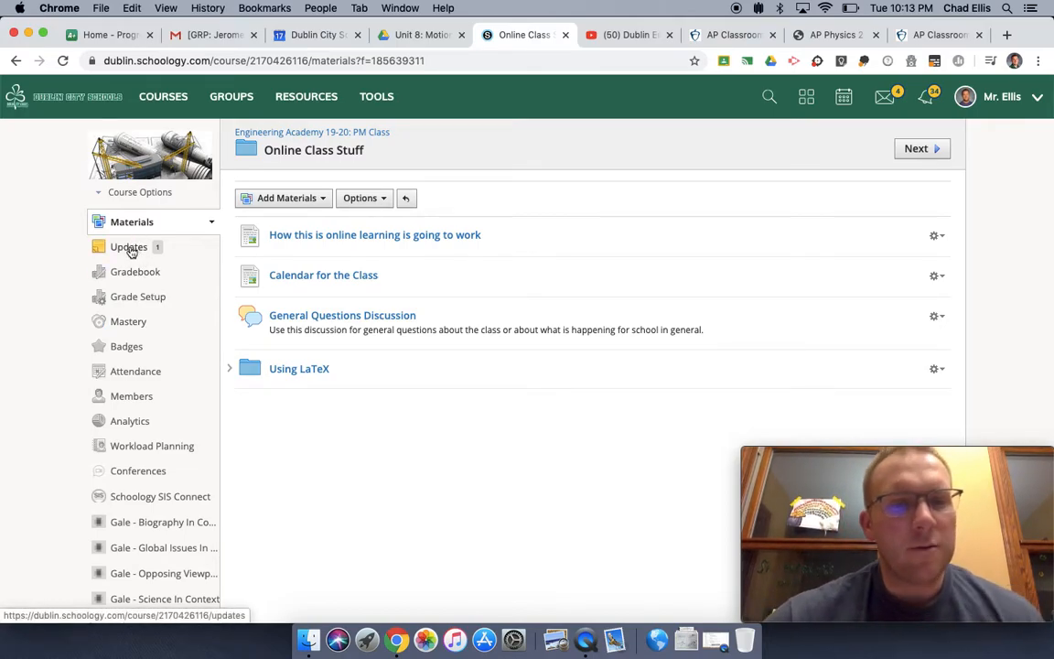
mouse_move(128, 253)
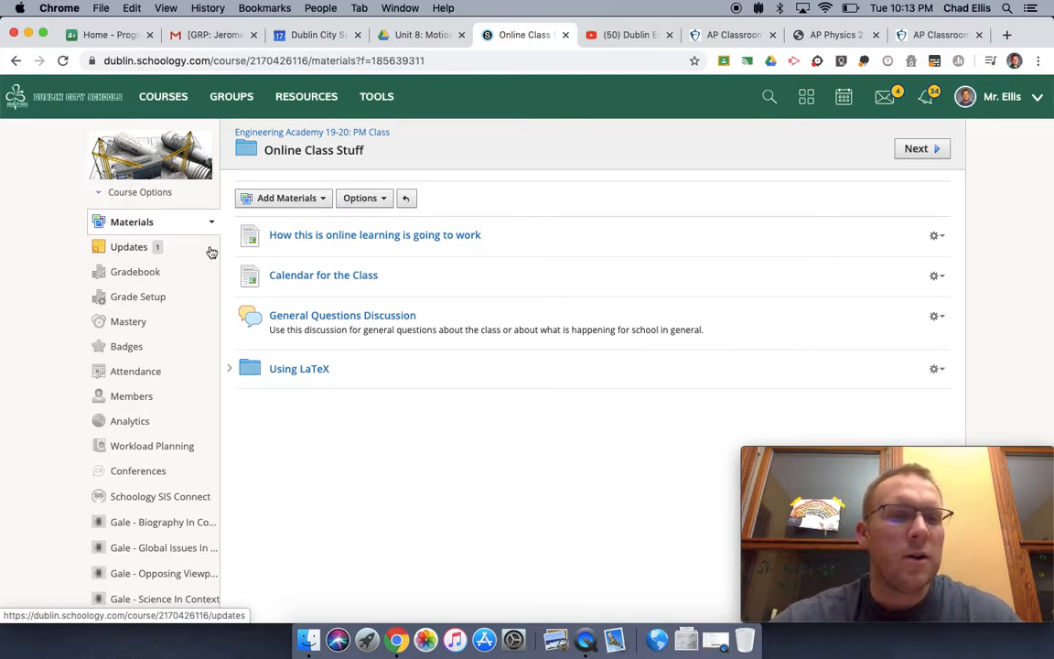
left_click(300, 368)
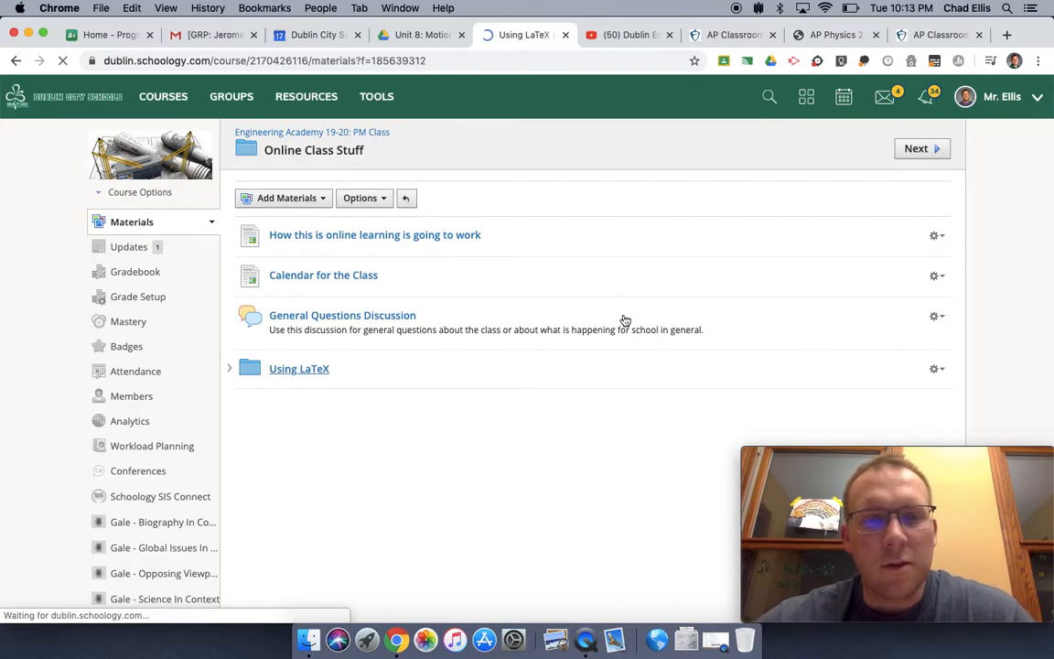
left_click(298, 368)
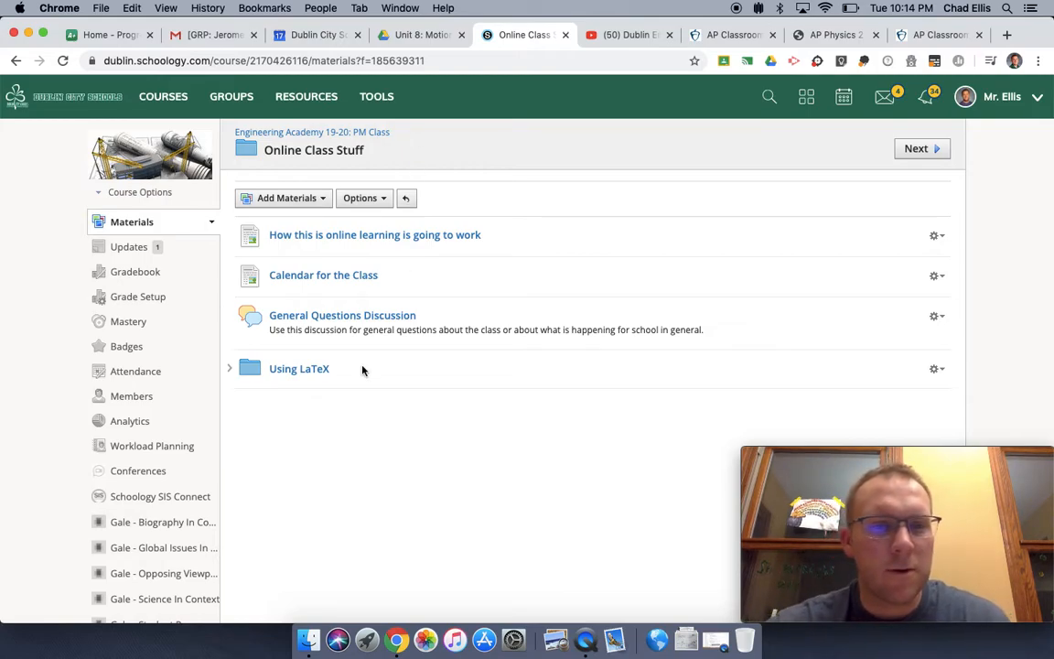
mouse_move(526, 243)
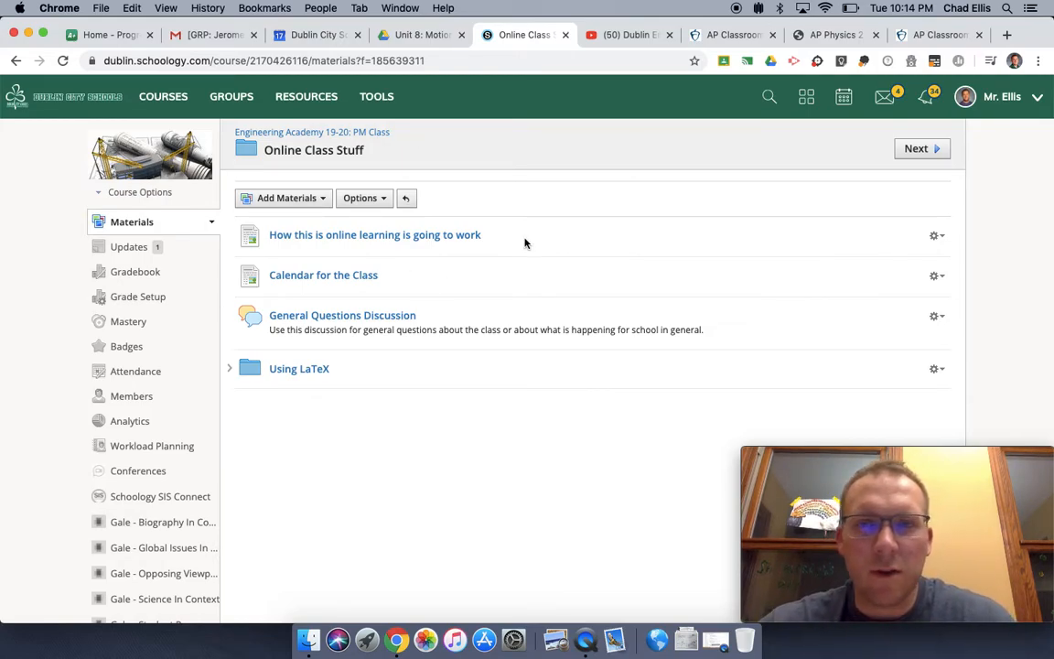
mouse_move(493, 346)
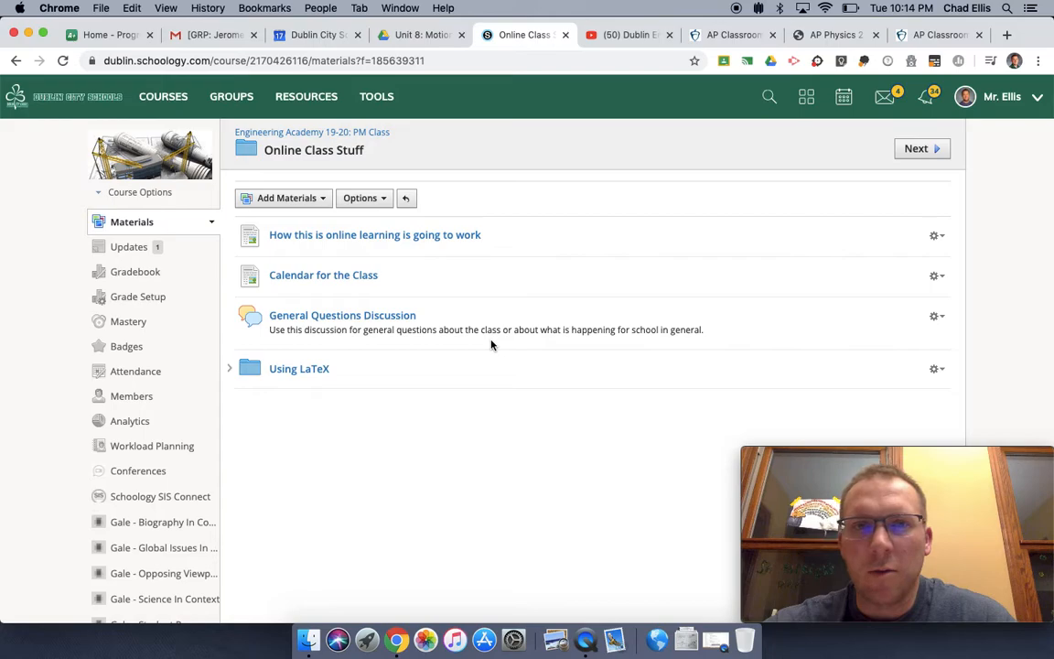
mouse_move(450, 366)
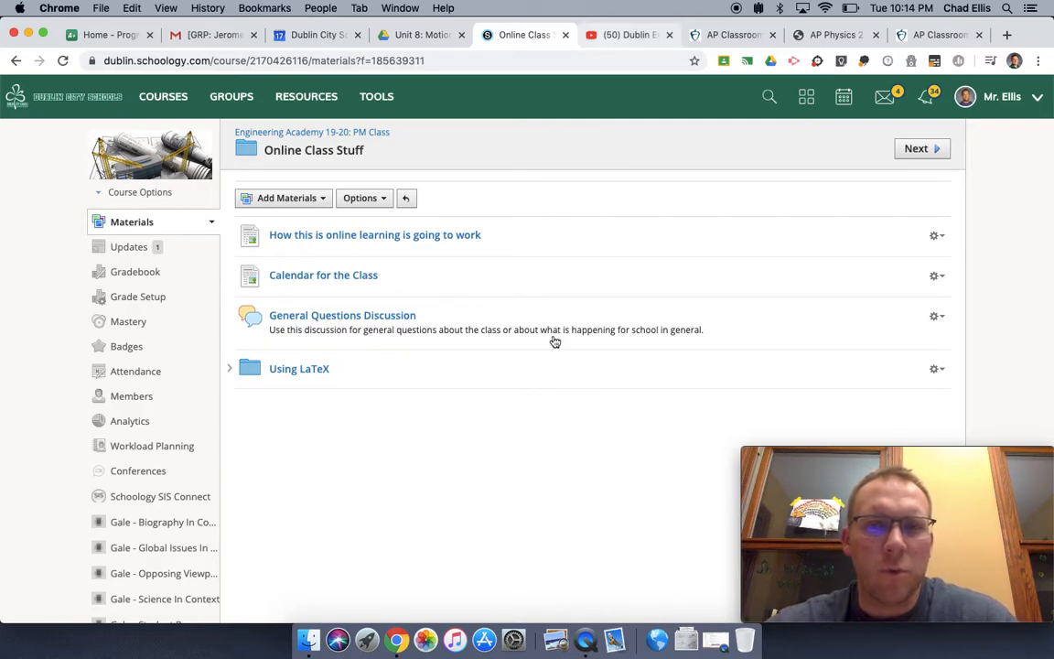
mouse_move(410, 423)
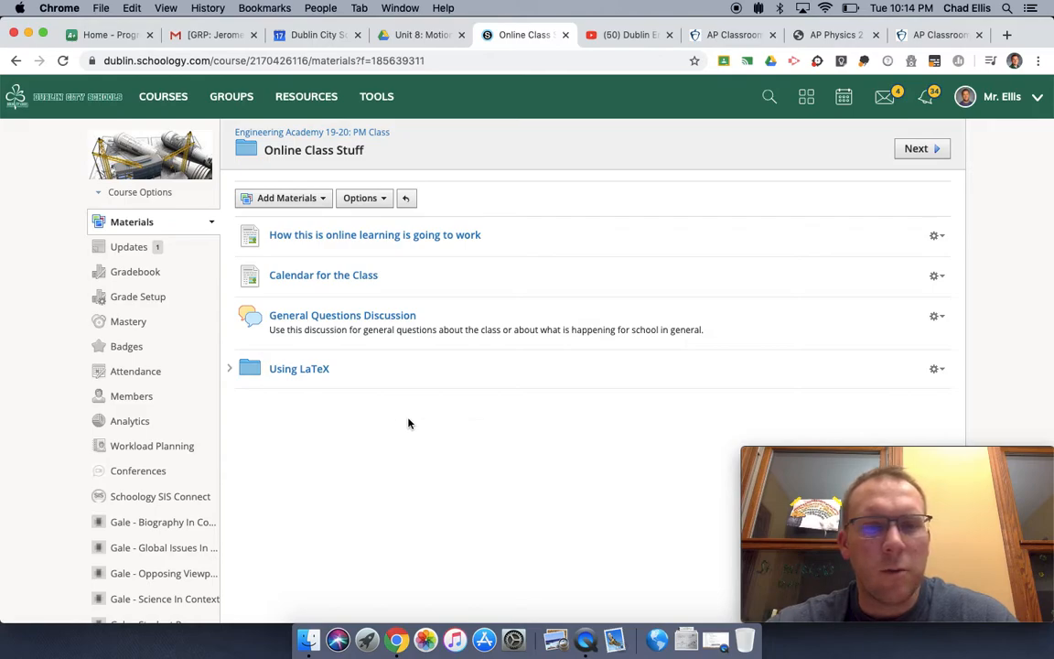
mouse_move(461, 421)
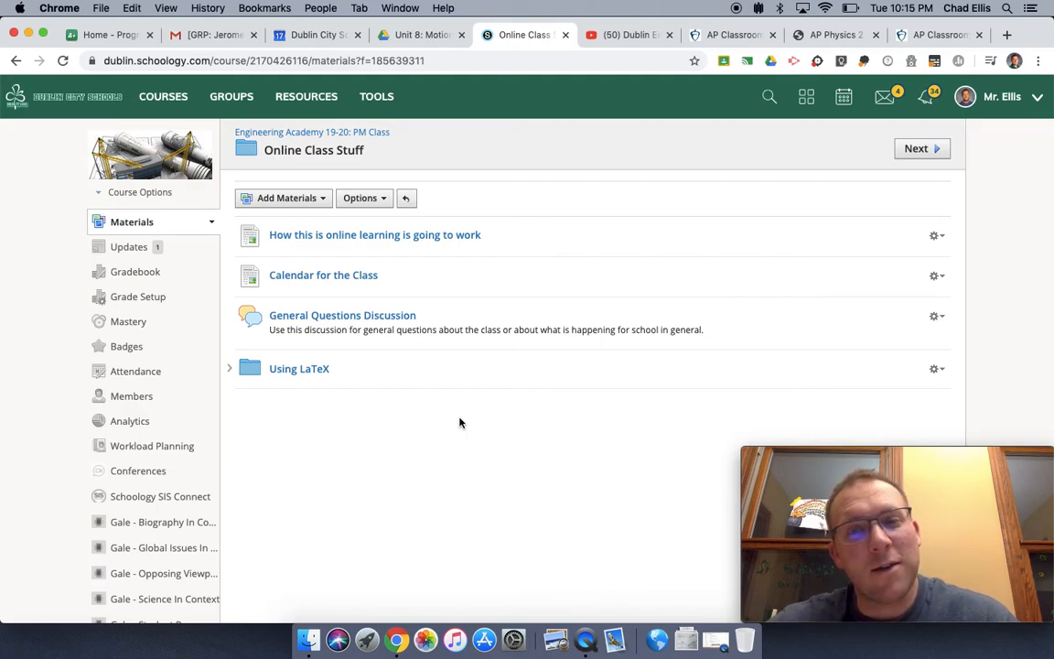
mouse_move(721, 77)
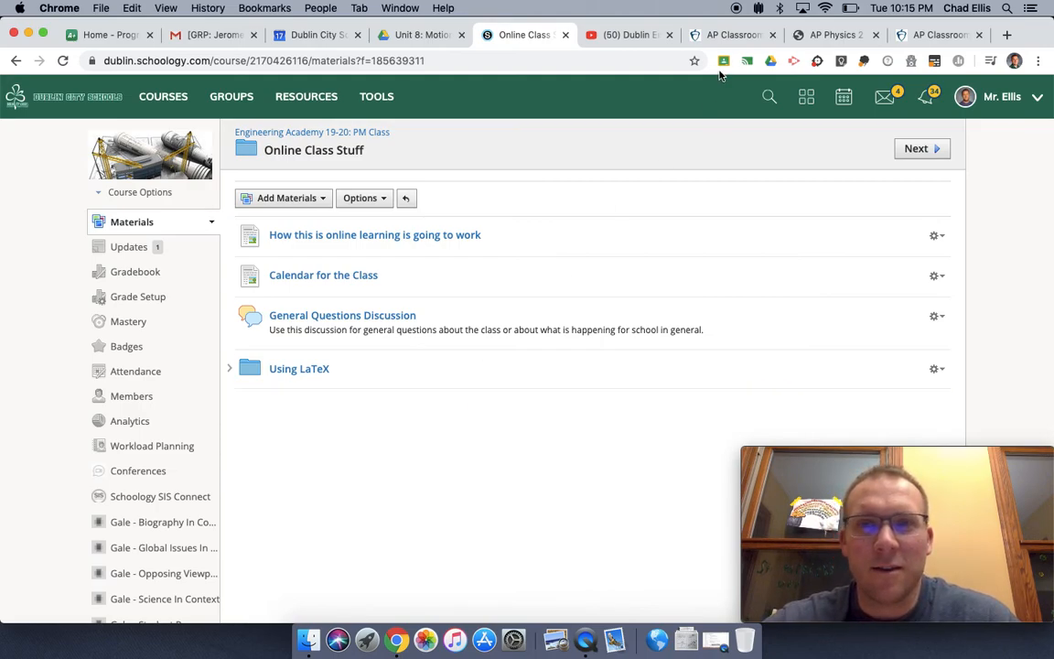